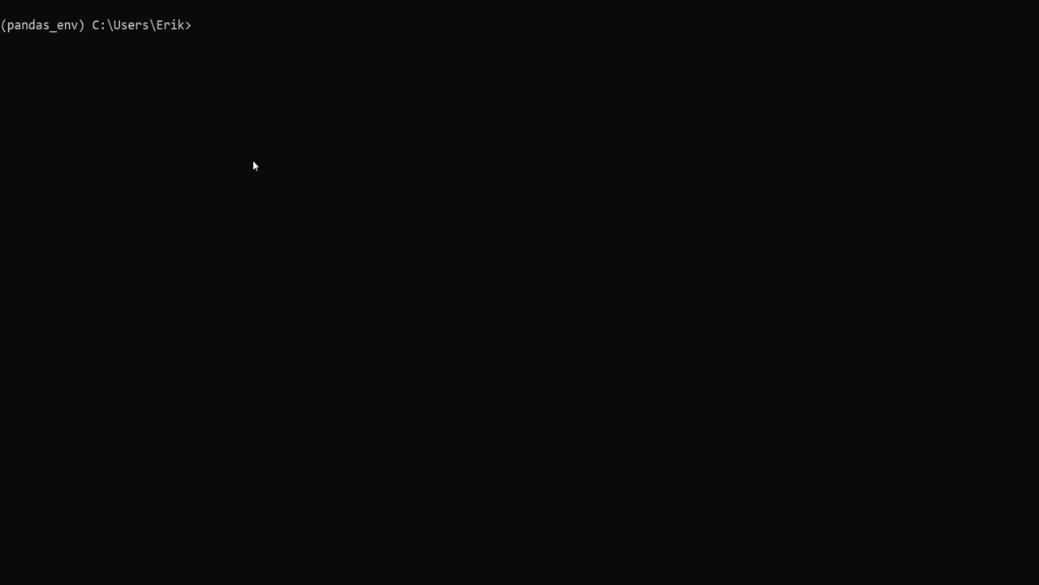
- Run pip install ptitprince at the Command Prompt
{"action": "type", "text": "pip inst"}
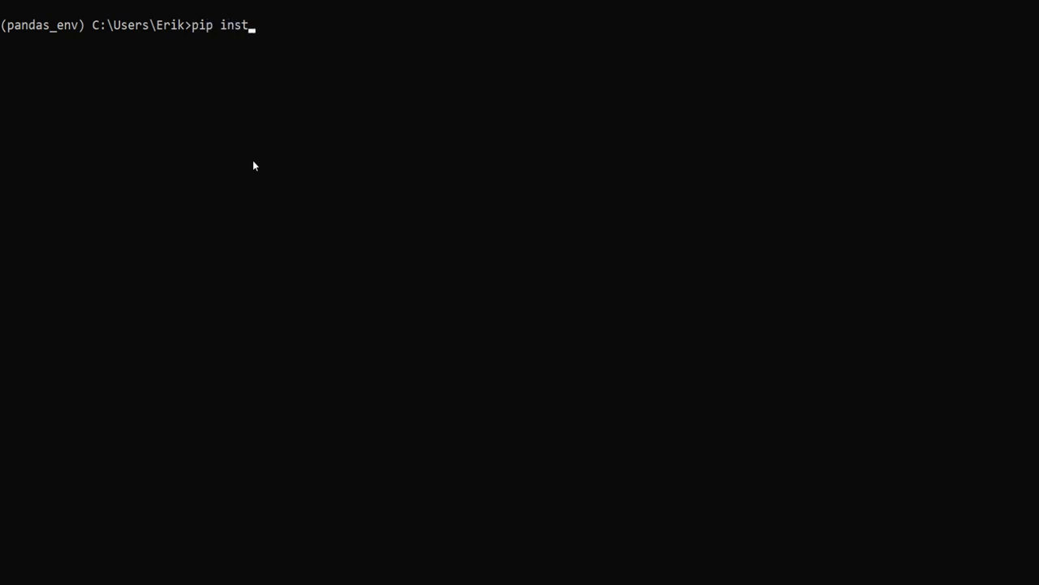
{"action": "type", "text": "all ptitprince"}
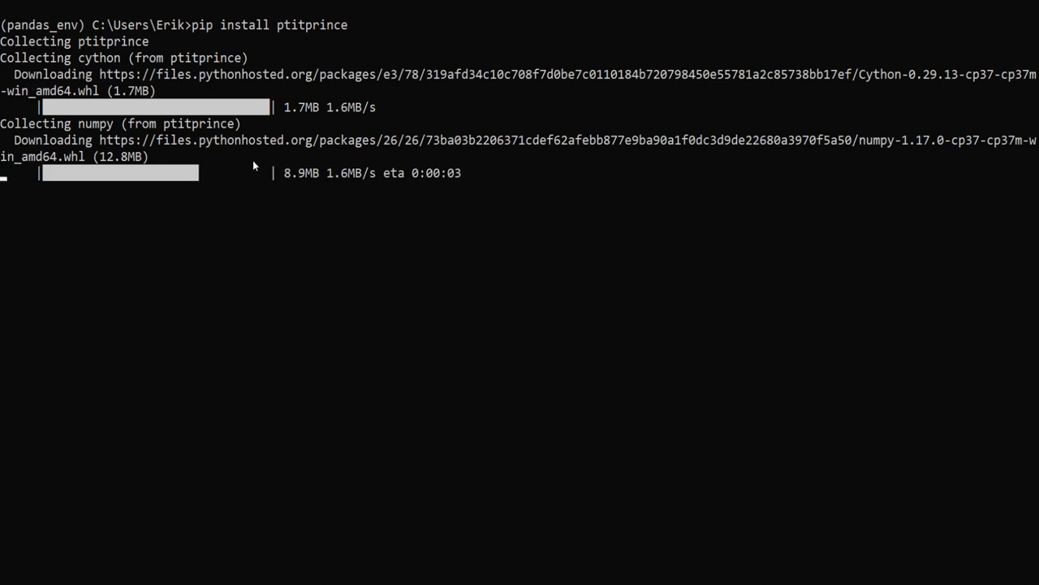
{"action": "mouse_move", "coordinate": [424, 455]}
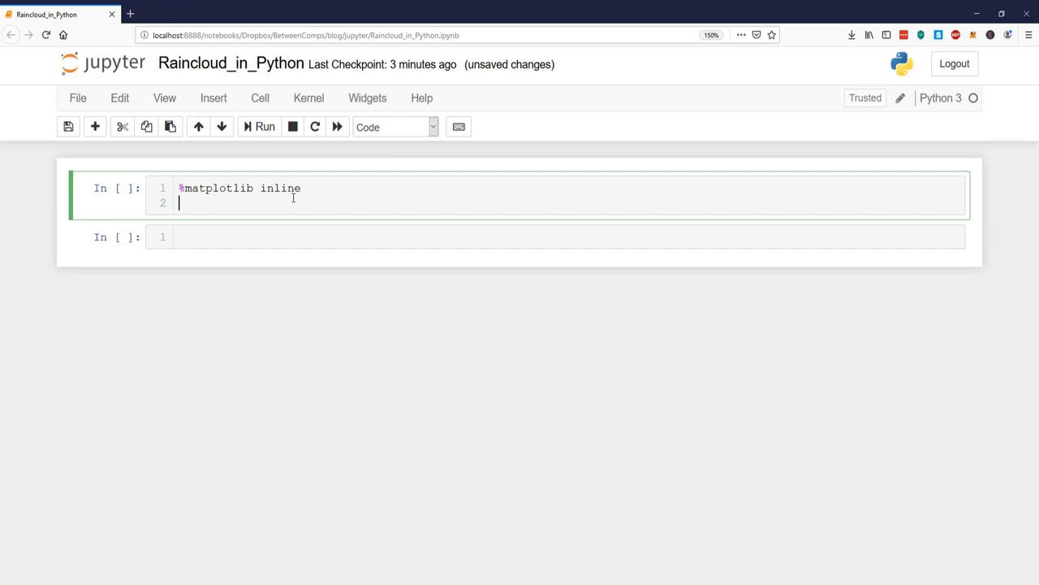
- Run a cell importing pandas as pd and ptitprince as pt, then select the second cell
{"action": "type", "text": "import pandas as pd"}
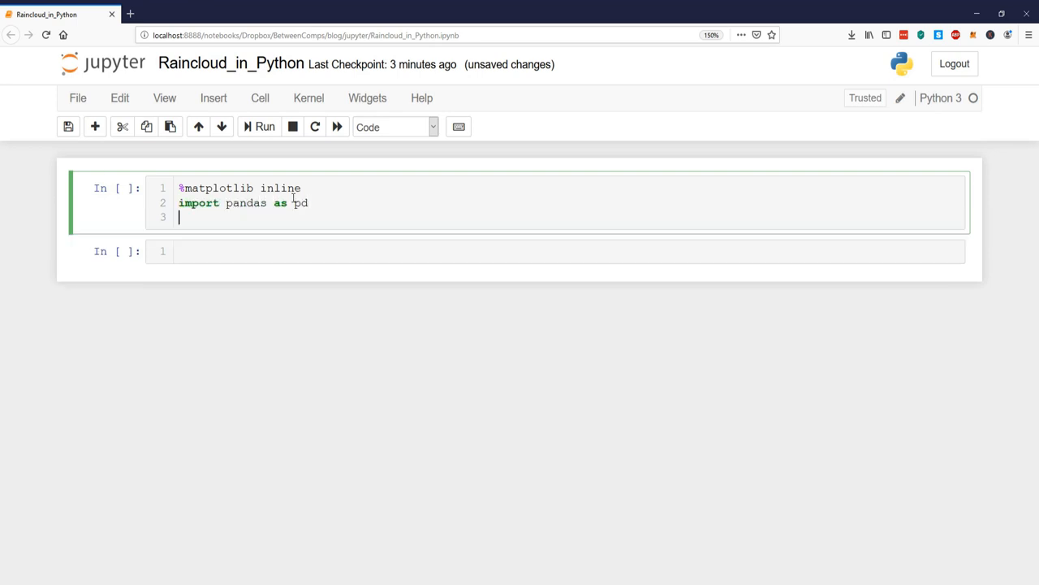
{"action": "type", "text": "import ptitpr"}
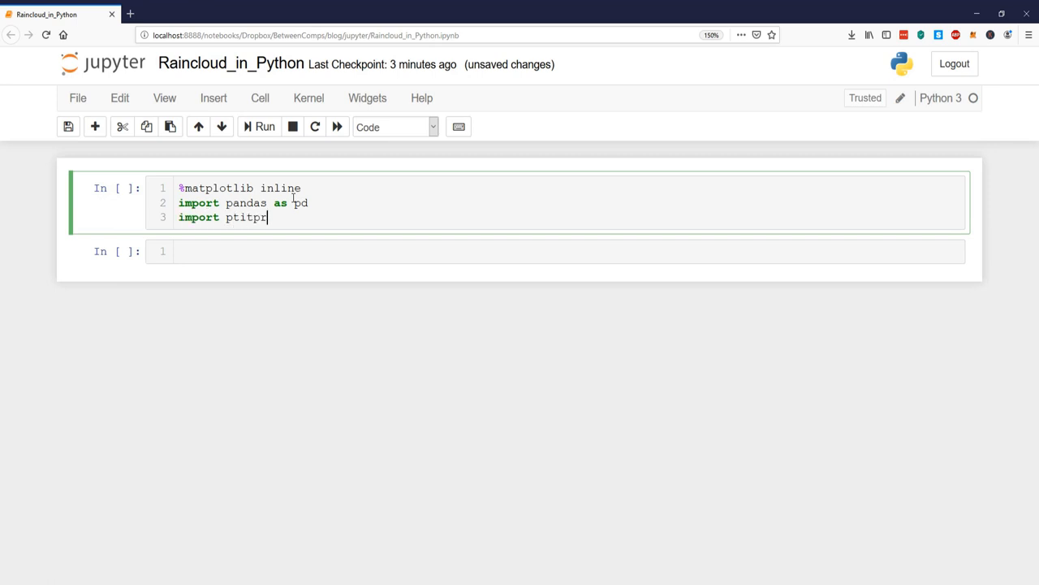
{"action": "type", "text": "ince as pt"}
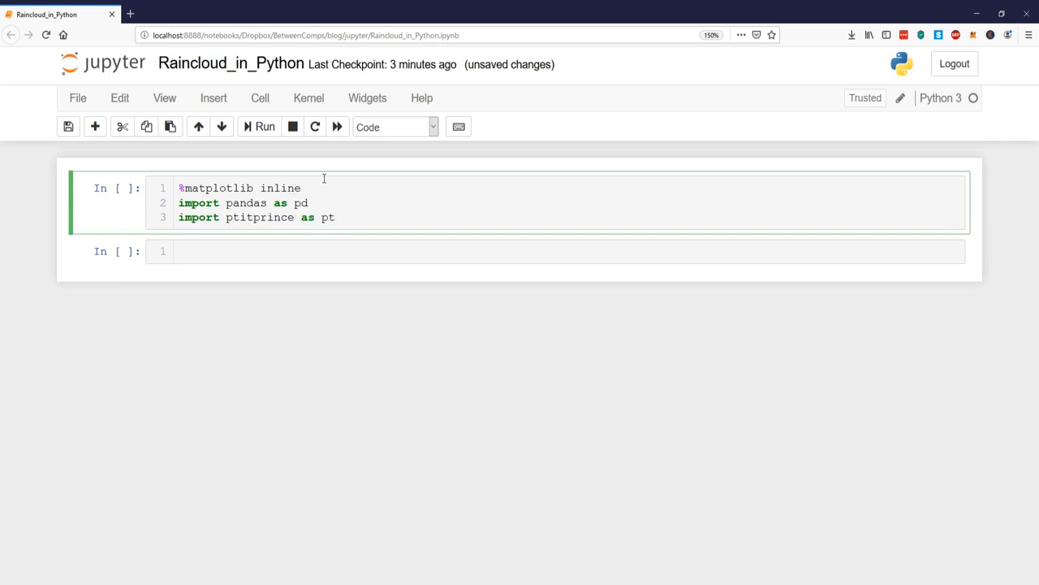
{"action": "left_click", "coordinate": [264, 126]}
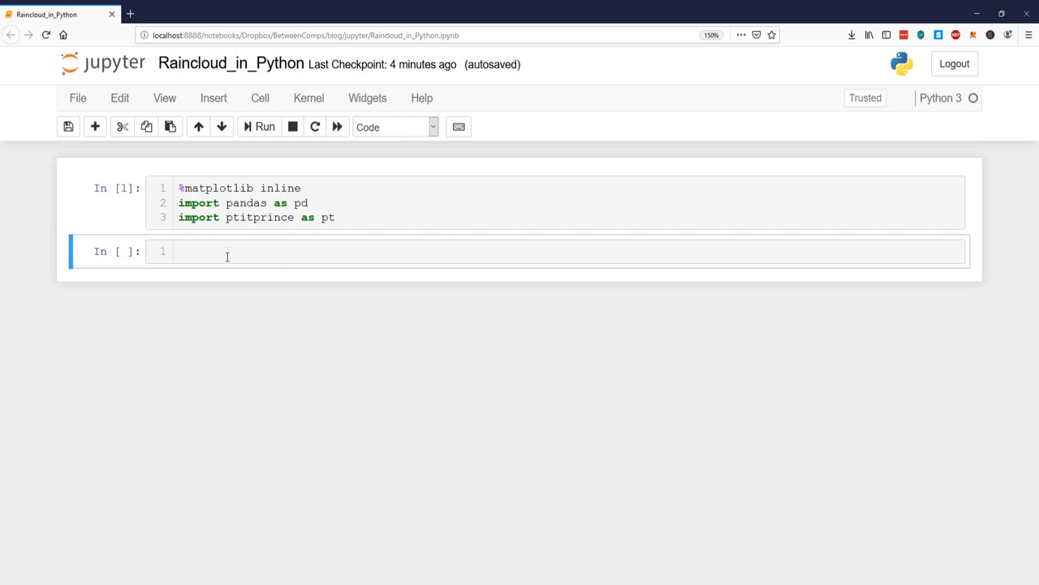
{"action": "left_click", "coordinate": [228, 251]}
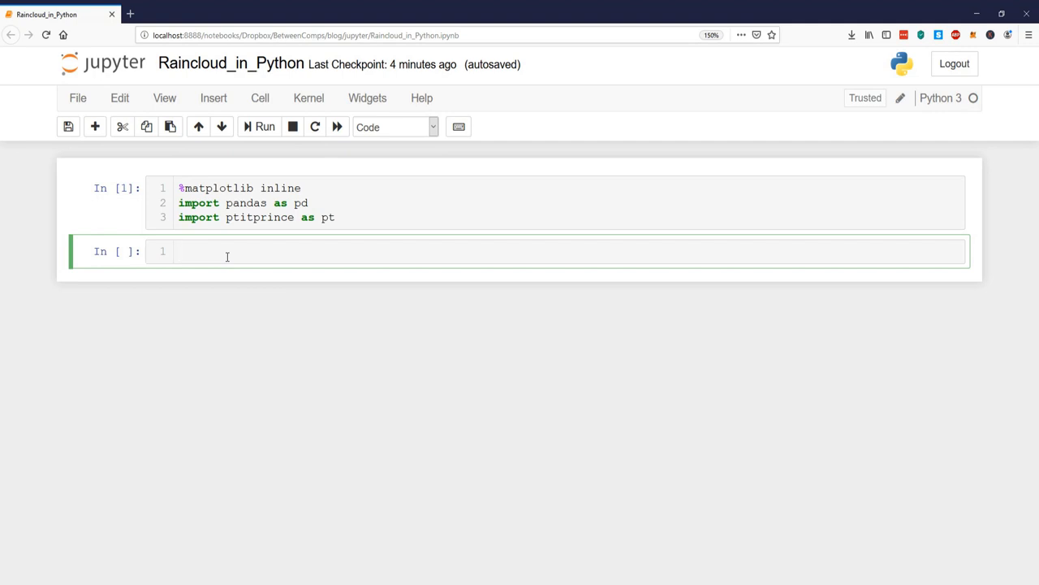
- Read the Rdatasets iris.csv URL into df with pd.read_csv and run df.head()
{"action": "type", "text": "df"}
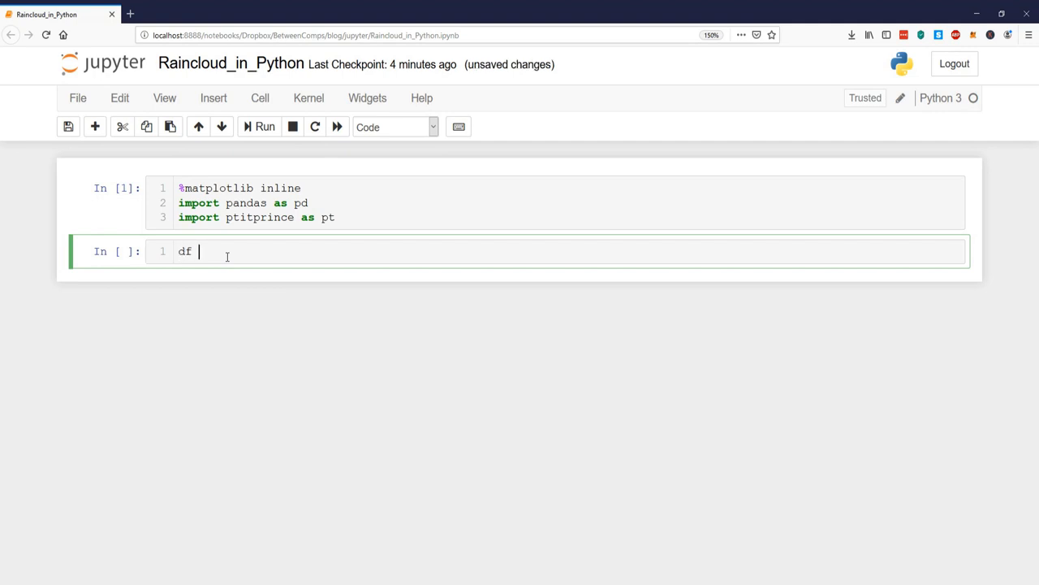
{"action": "type", "text": "="}
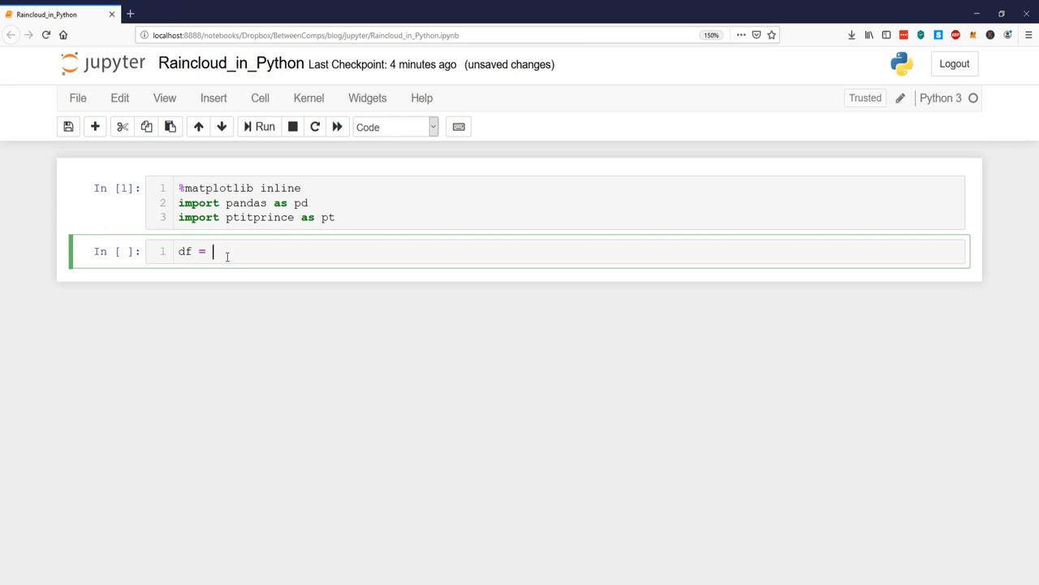
{"action": "type", "text": "pd.read"}
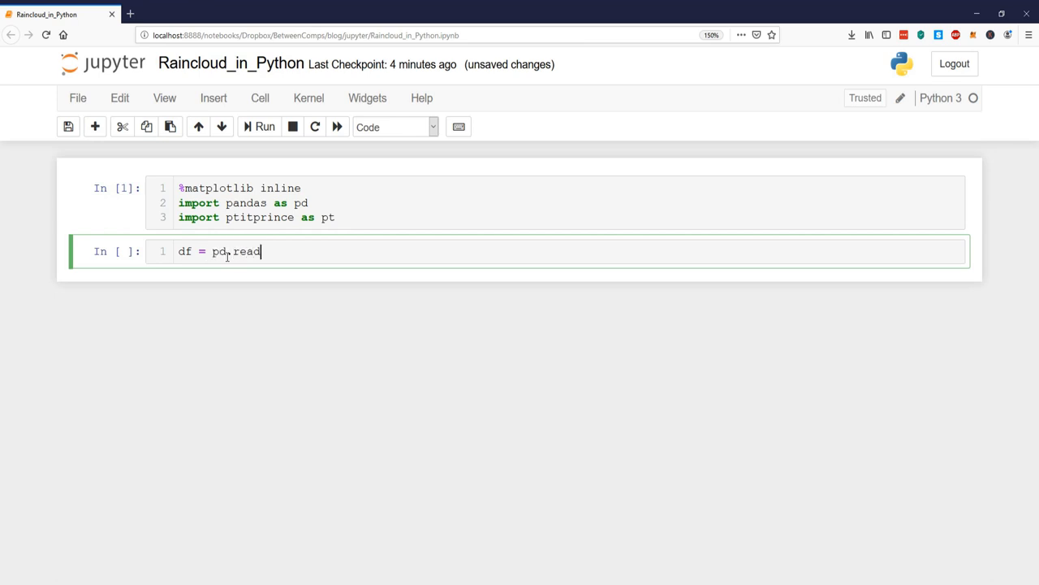
{"action": "type", "text": "_csv("}
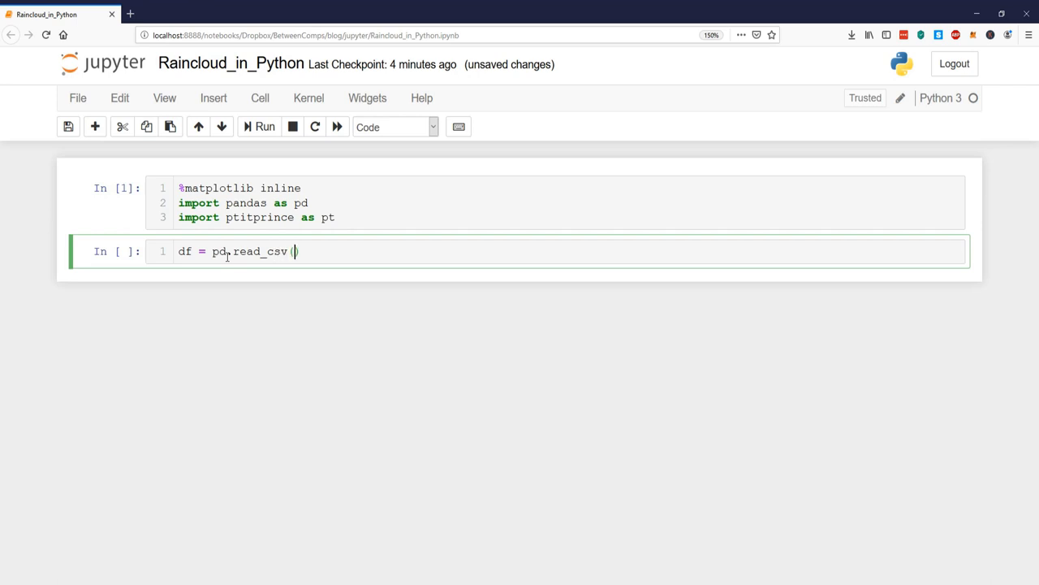
{"action": "type", "text": "'https://vincentarelbundock.github.io/Rdatasets/csv/datasets/iris.csv'"}
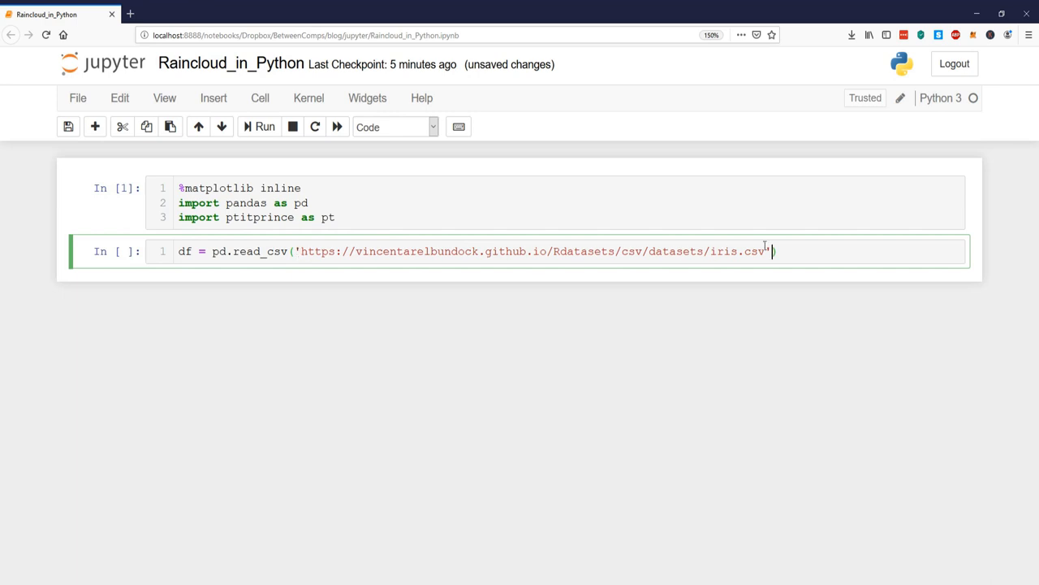
{"action": "key", "text": "Enter"}
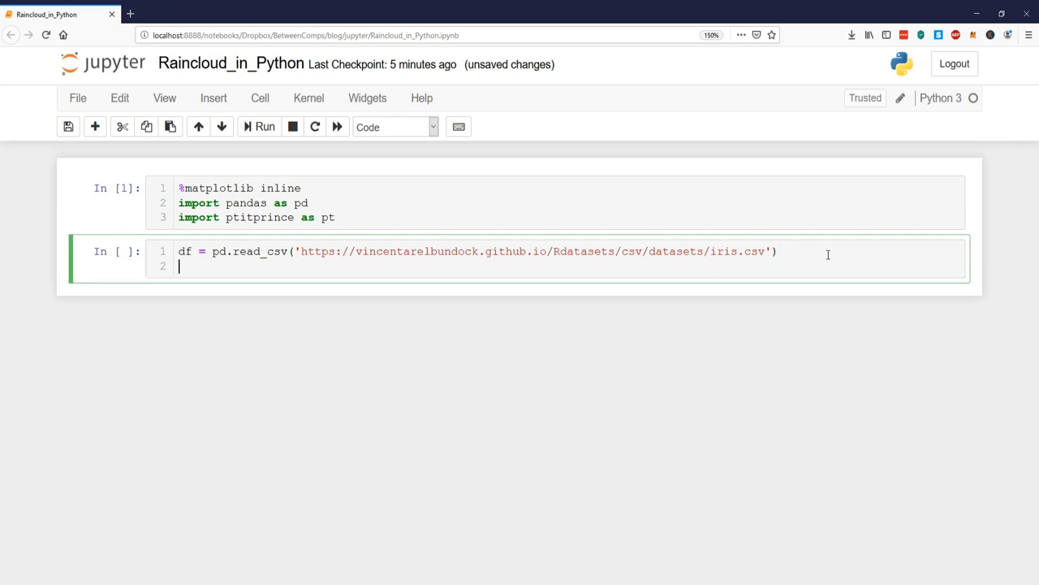
{"action": "type", "text": "df.head()"}
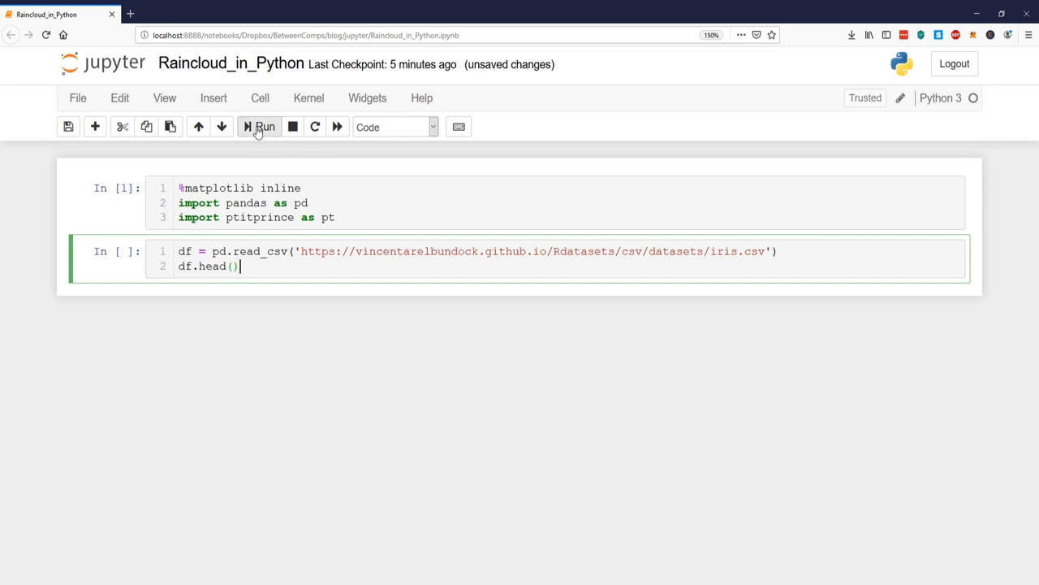
{"action": "left_click", "coordinate": [259, 126]}
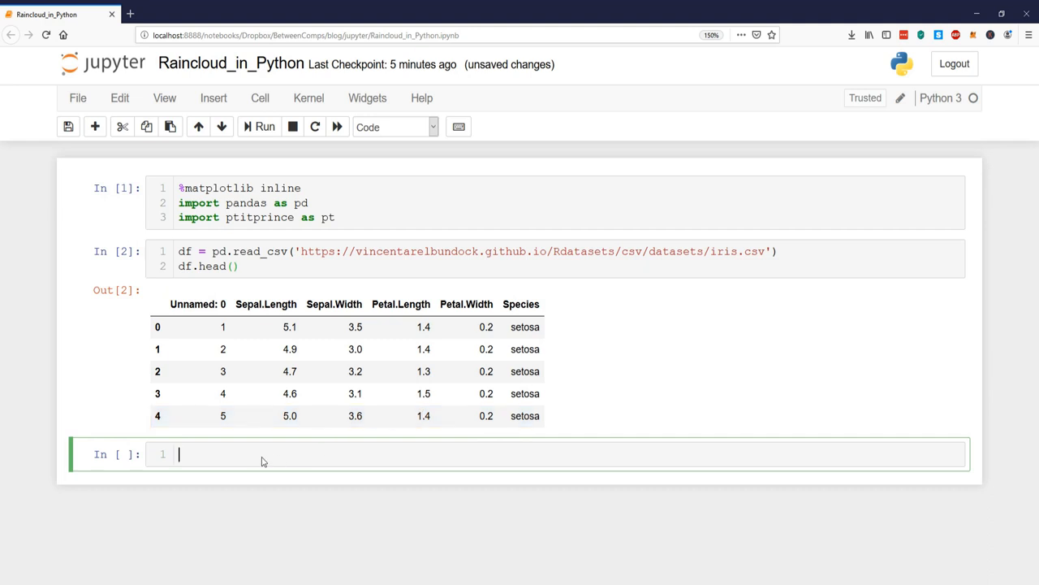
- Write ax = pt.RainCloud with x = 'Species', y = 'Sepal.Length' and data = df
{"action": "type", "text": "a"}
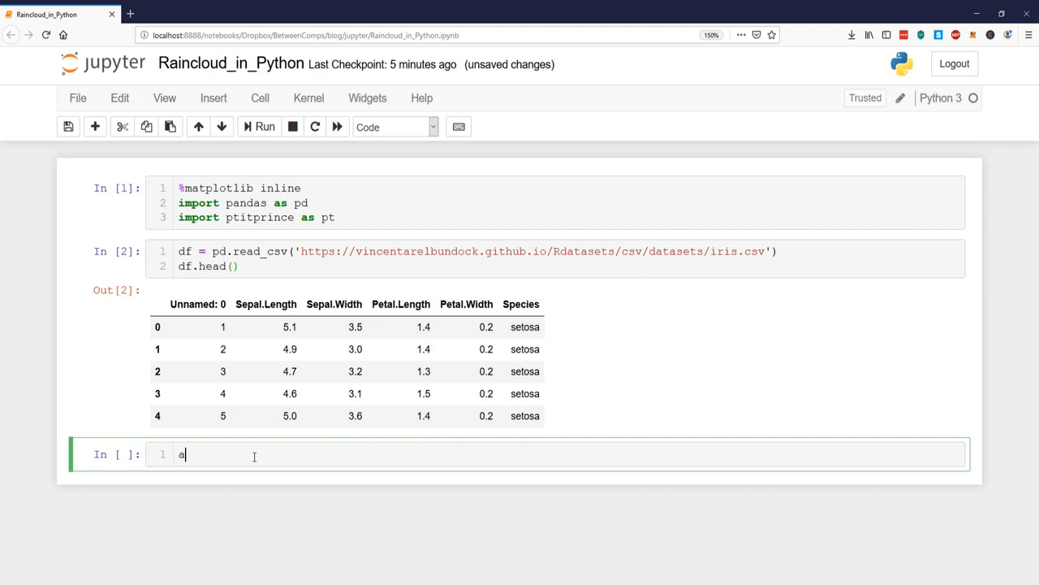
{"action": "type", "text": "x = pt."}
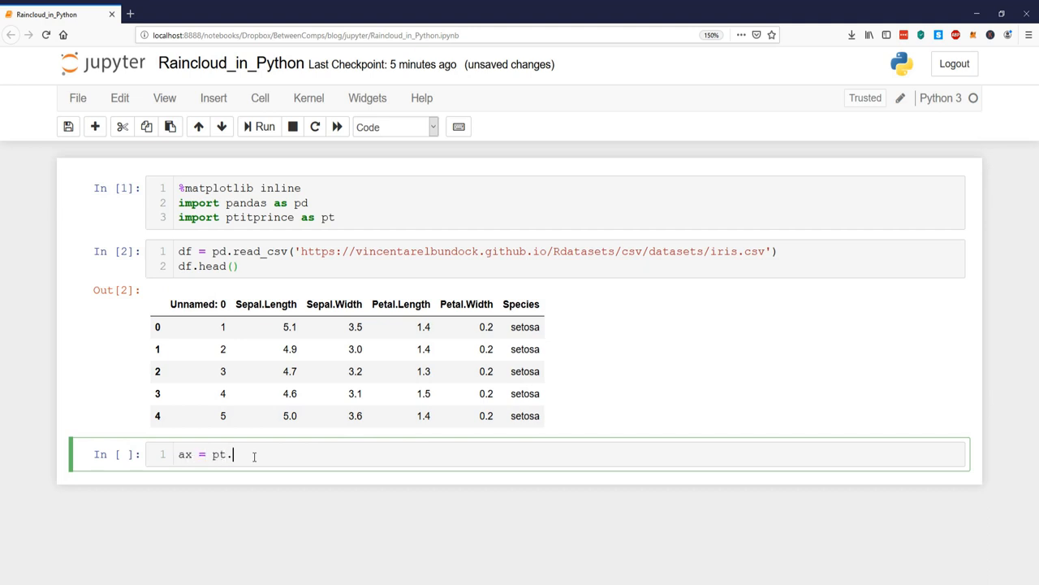
{"action": "type", "text": "RainCloud()"}
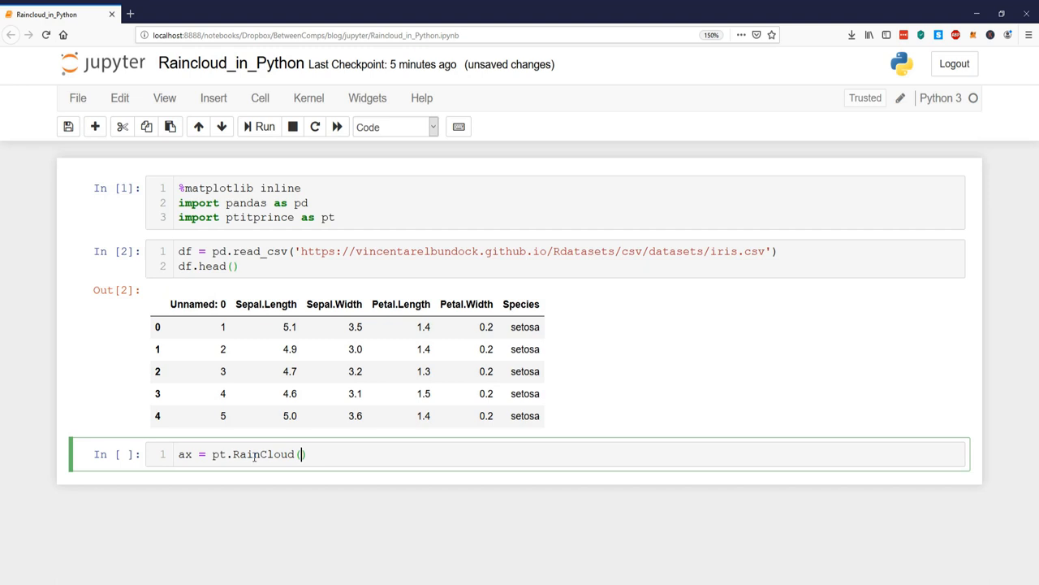
{"action": "type", "text": "x ="}
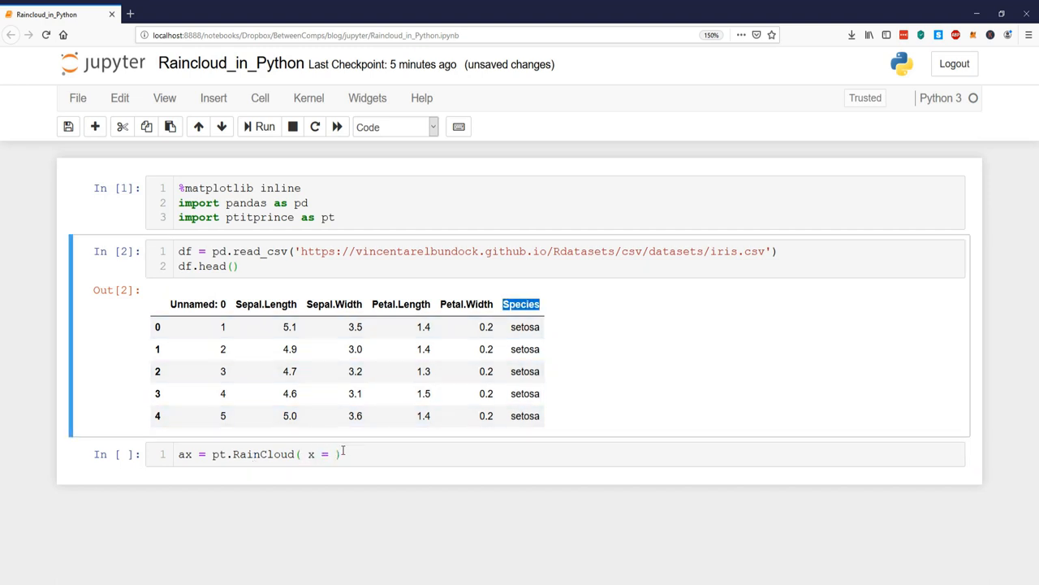
{"action": "type", "text": "''"}
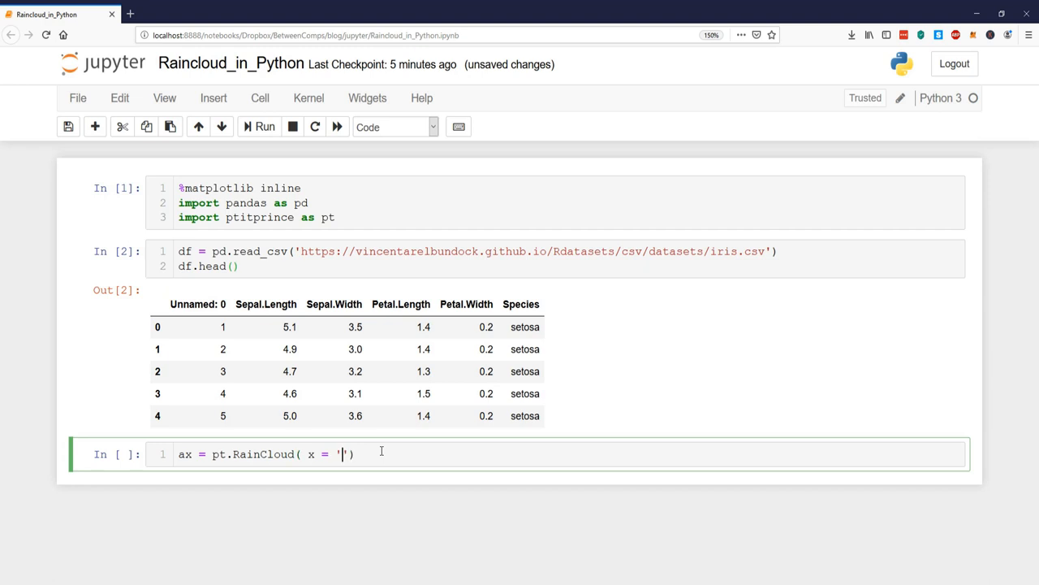
{"action": "type", "text": "Species"}
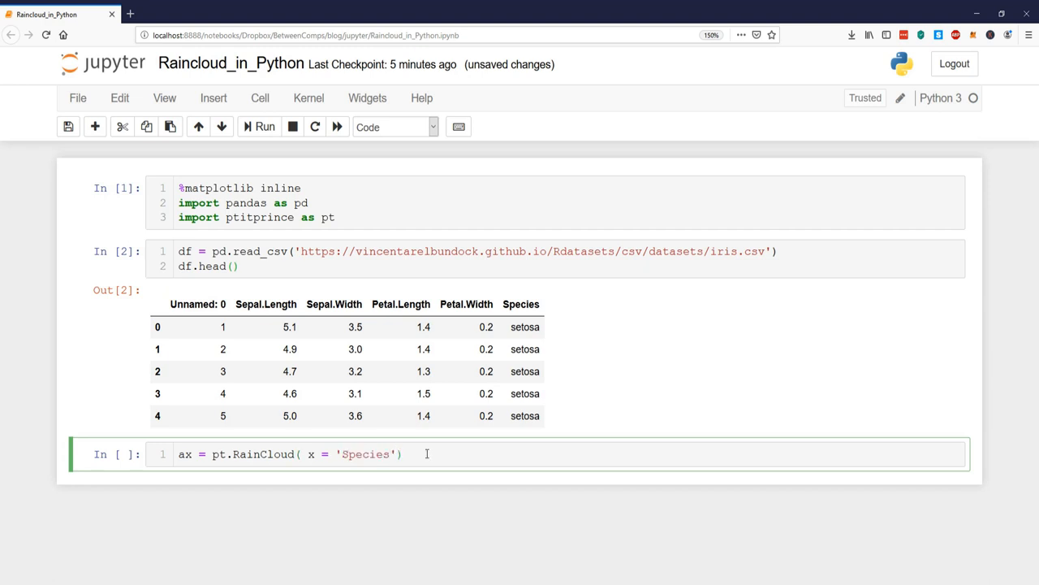
{"action": "type", "text": ", y"}
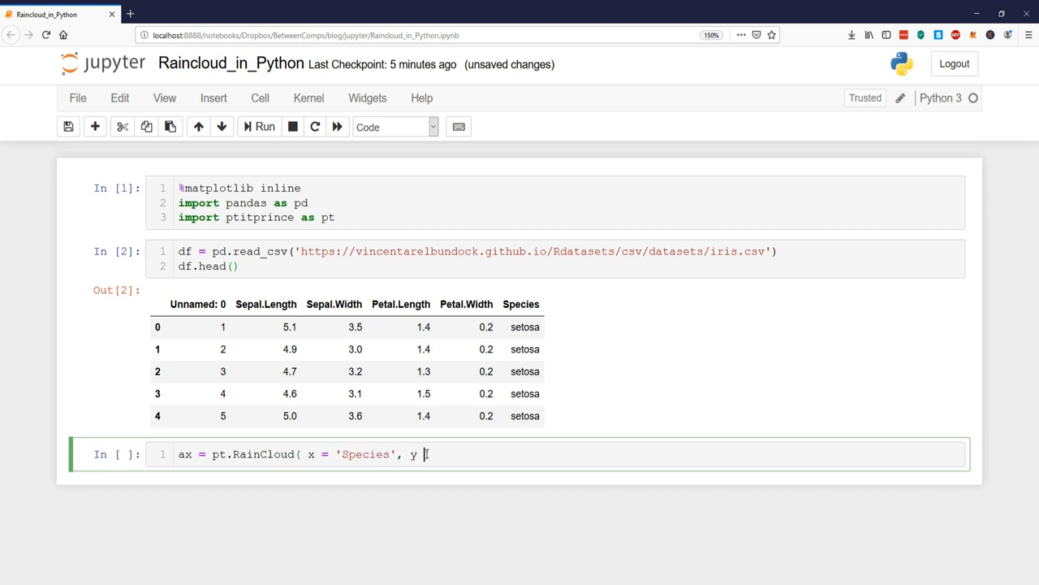
{"action": "type", "text": "''"}
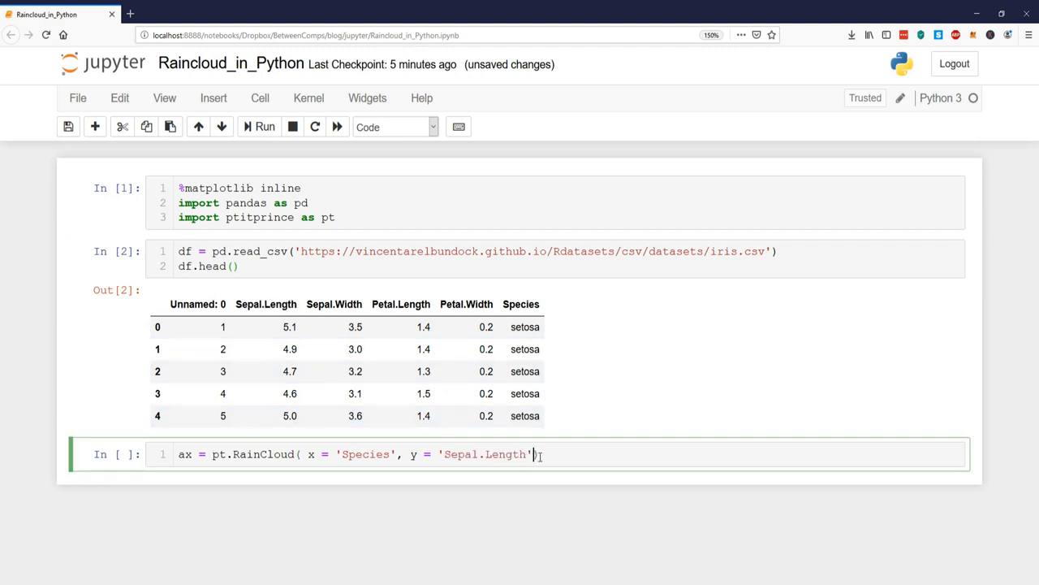
{"action": "type", "text": ","}
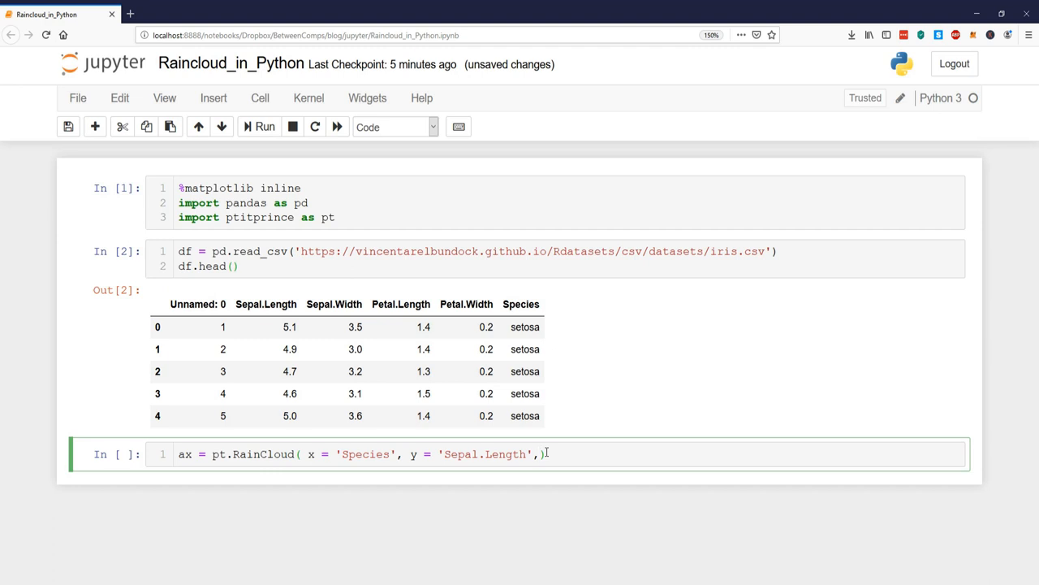
{"action": "key", "text": "Enter"}
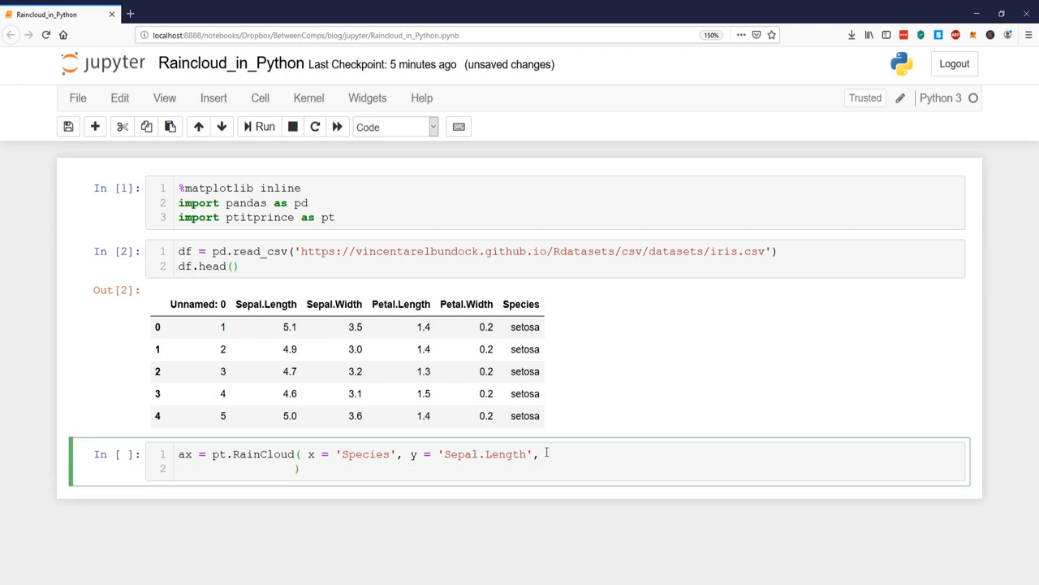
{"action": "type", "text": "data = df,"}
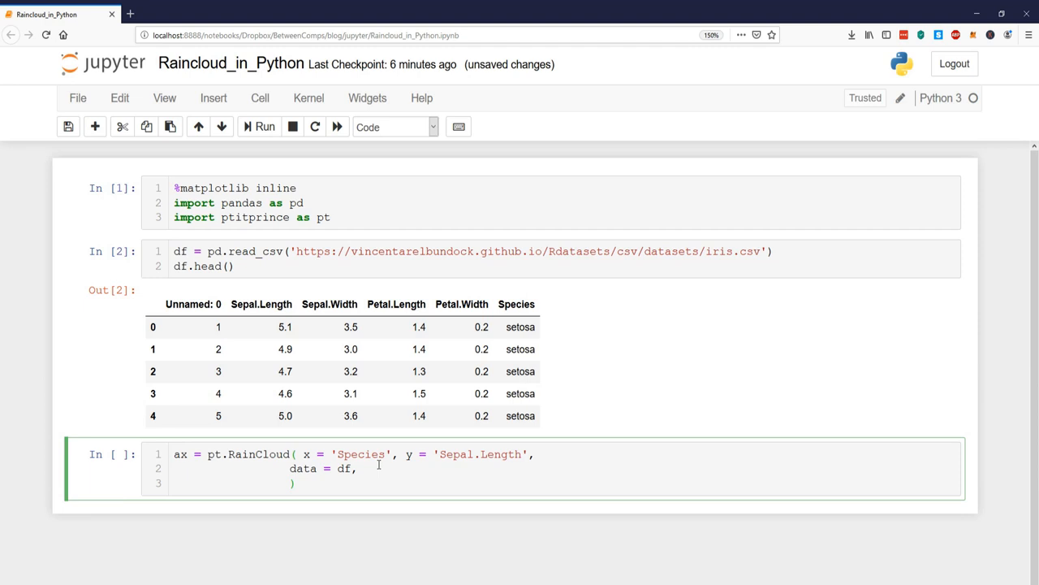
- Add width_viol = .8, width_box = .4, figsize = (12, 8) and orient = 'h'
{"action": "type", "text": "width_viol = ."}
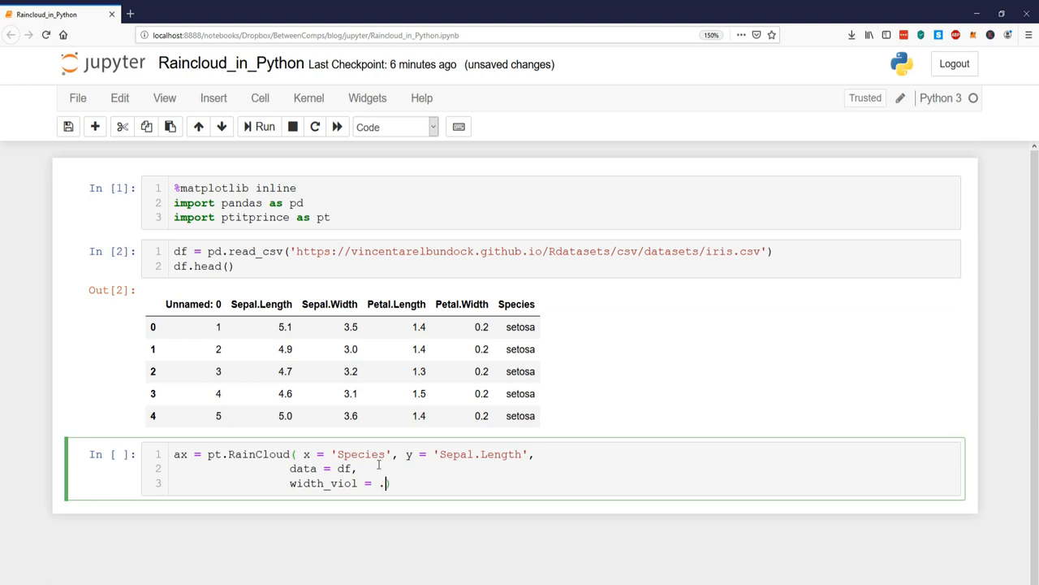
{"action": "type", "text": "8,"}
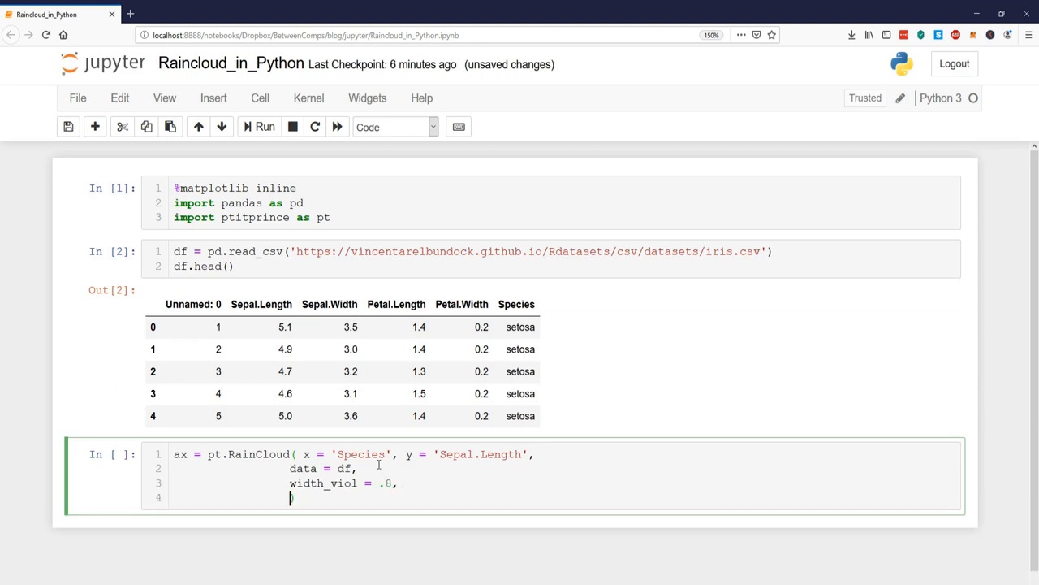
{"action": "type", "text": "width_"}
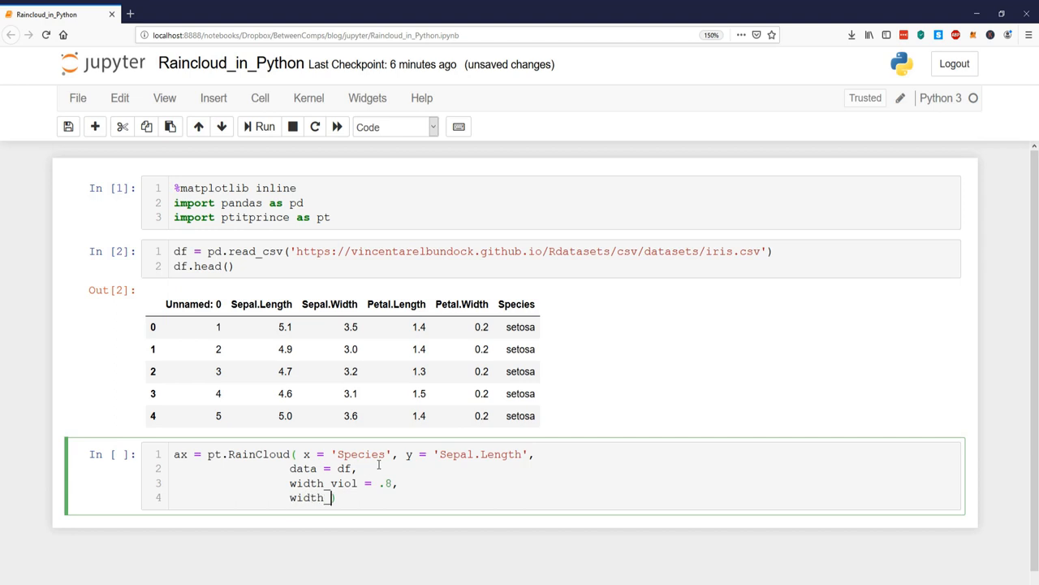
{"action": "type", "text": "box = .4,"}
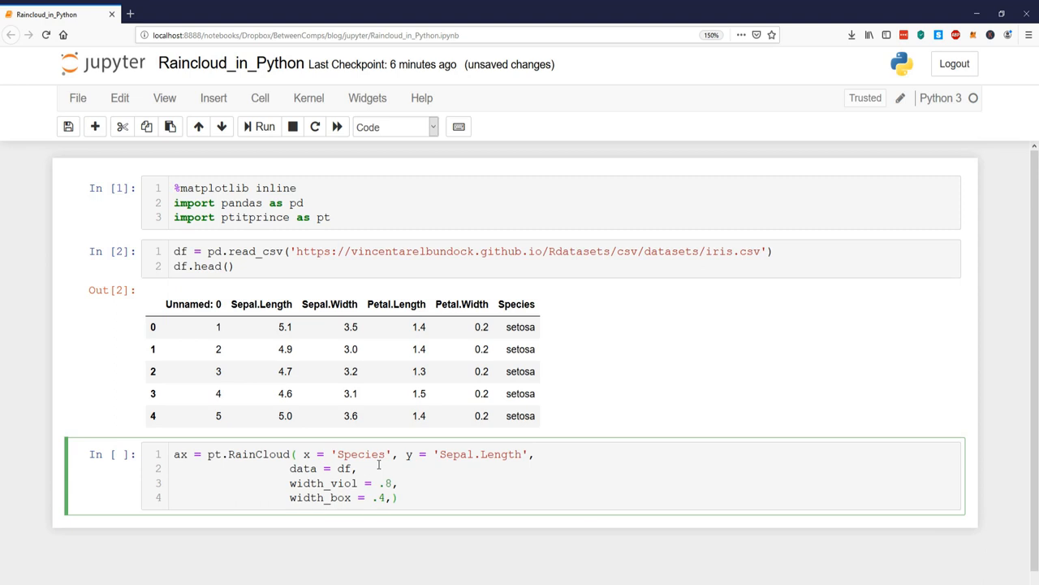
{"action": "type", "text": "f)"}
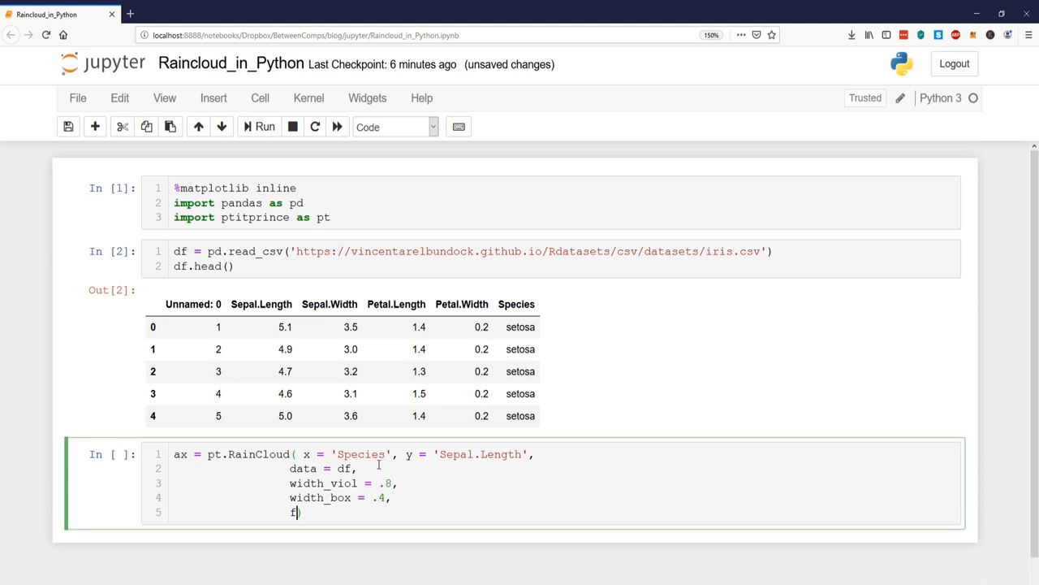
{"action": "type", "text": "gi"}
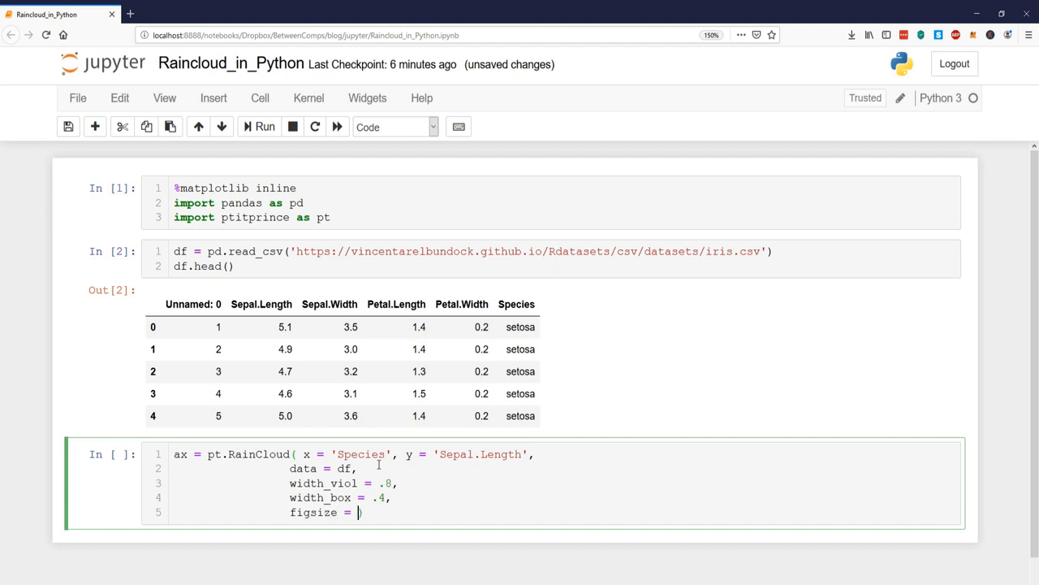
{"action": "type", "text": "(12, 8"}
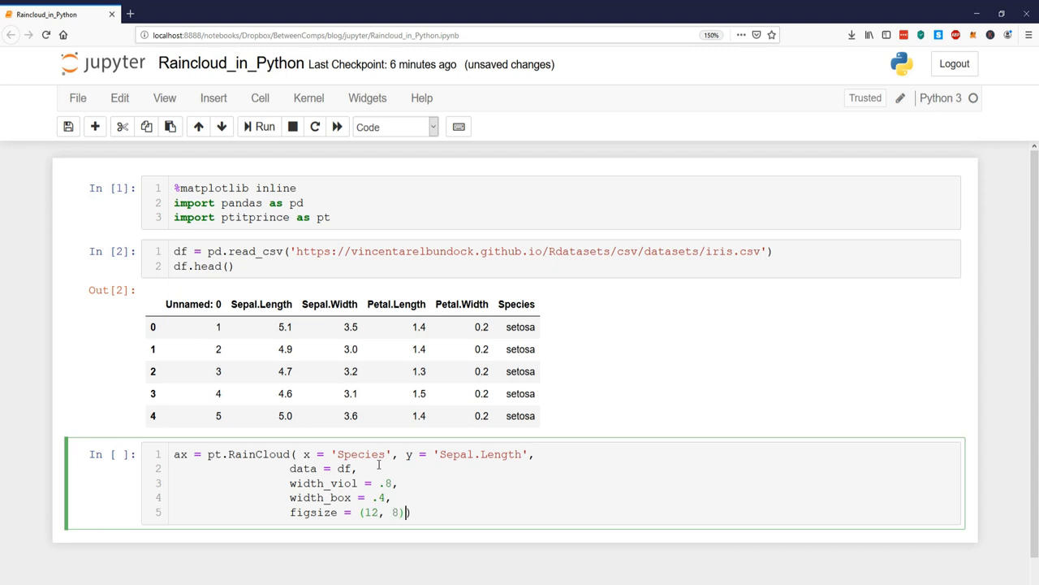
{"action": "type", "text": ","}
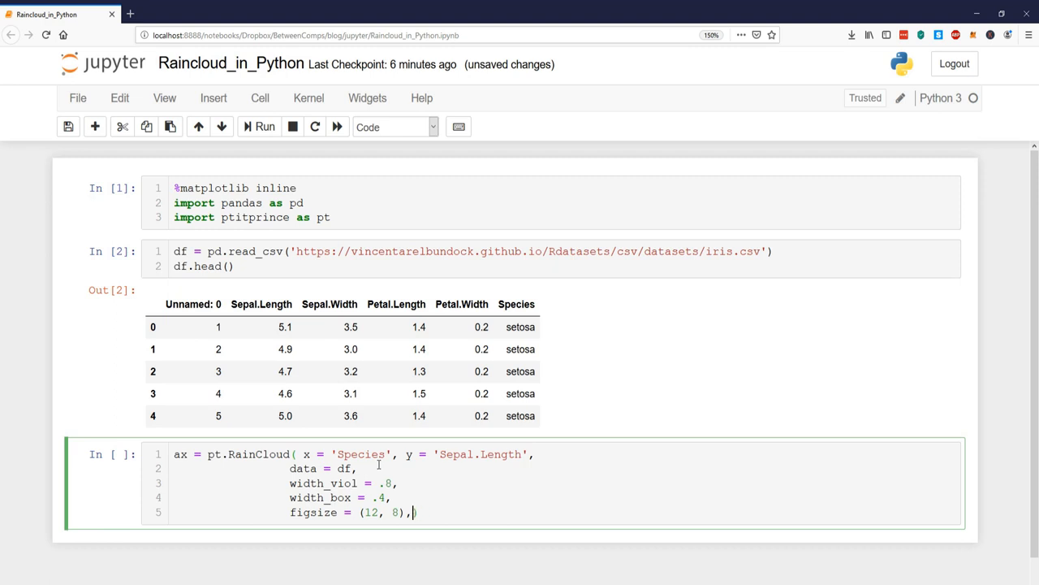
{"action": "type", "text": "orient ="}
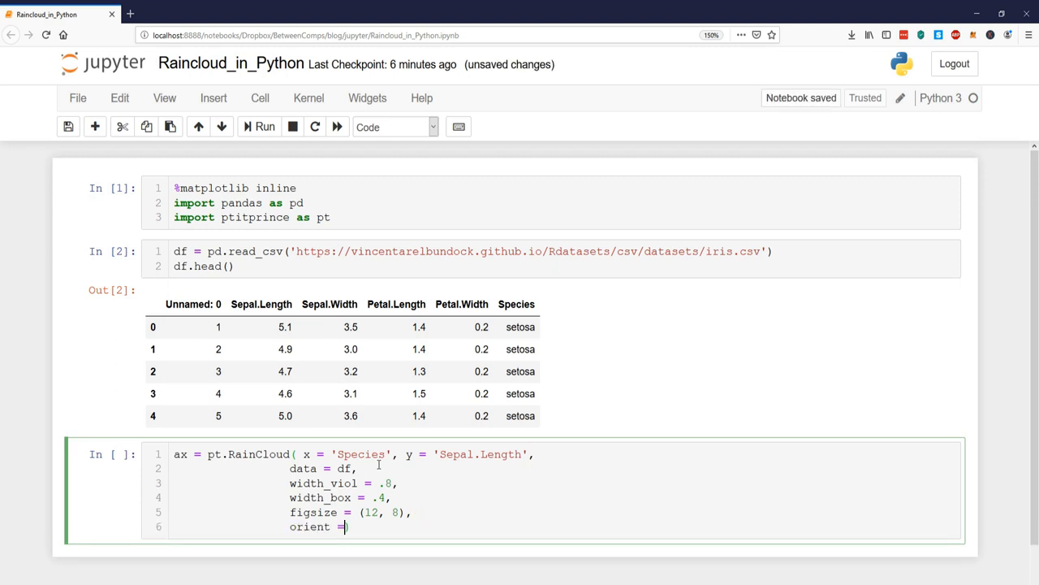
{"action": "type", "text": "'h'"}
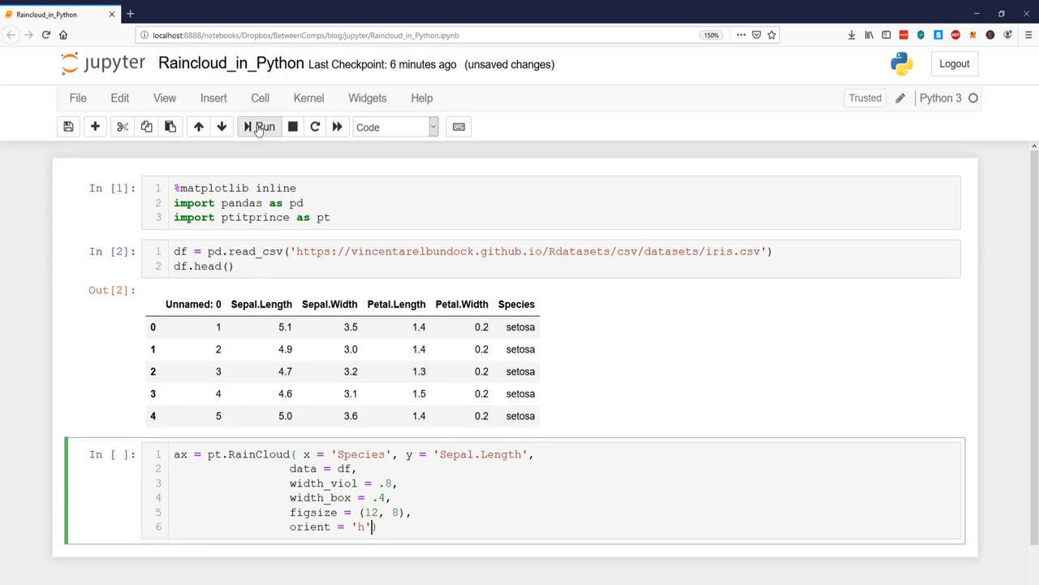
- Run the RainCloud cell and scroll through the horizontal Sepal.Length plot per species
{"action": "left_click", "coordinate": [259, 126]}
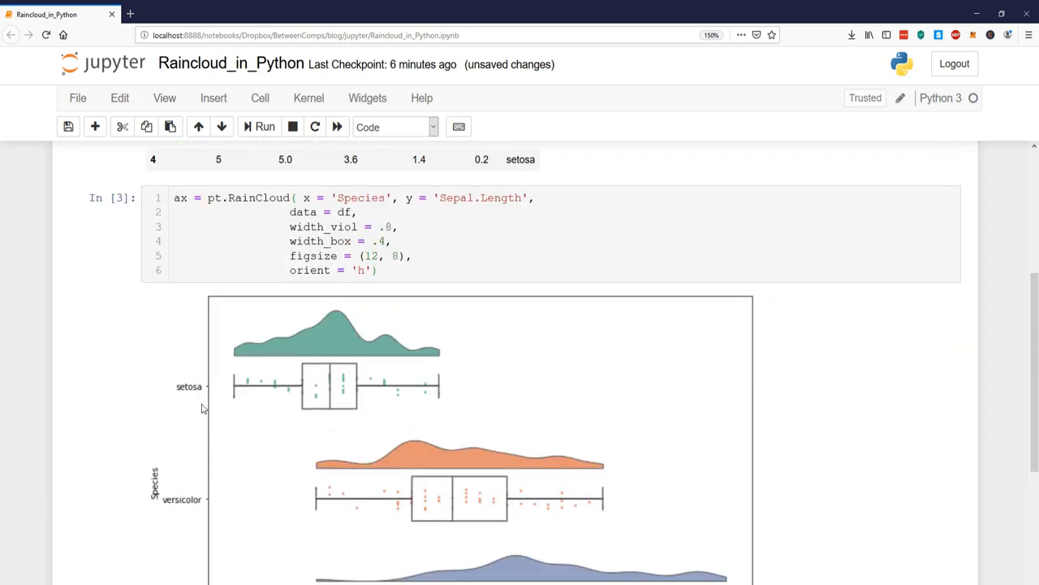
{"action": "scroll", "scroll_direction": "down", "scroll_amount": 3}
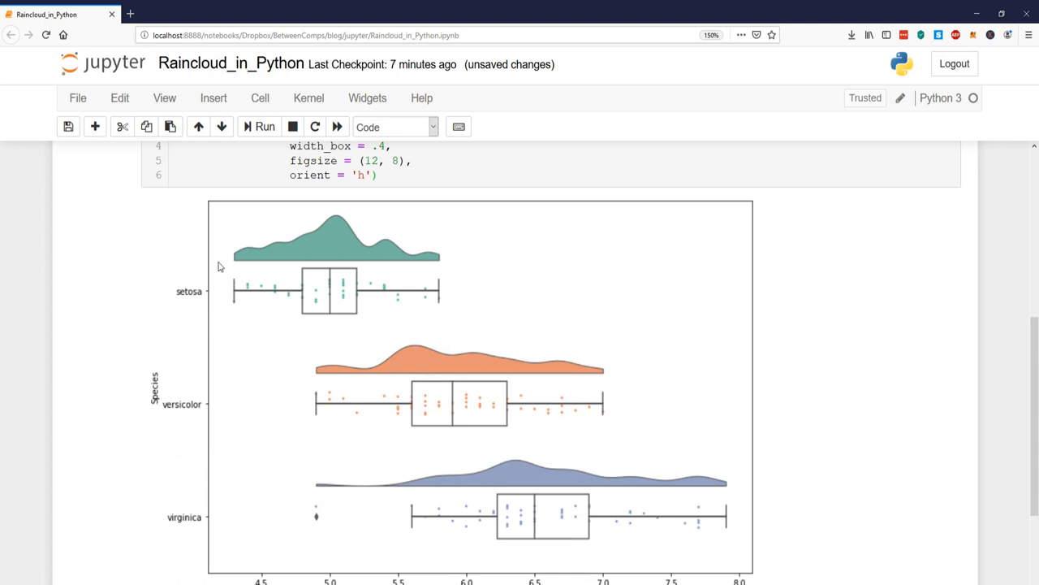
{"action": "mouse_move", "coordinate": [179, 346]}
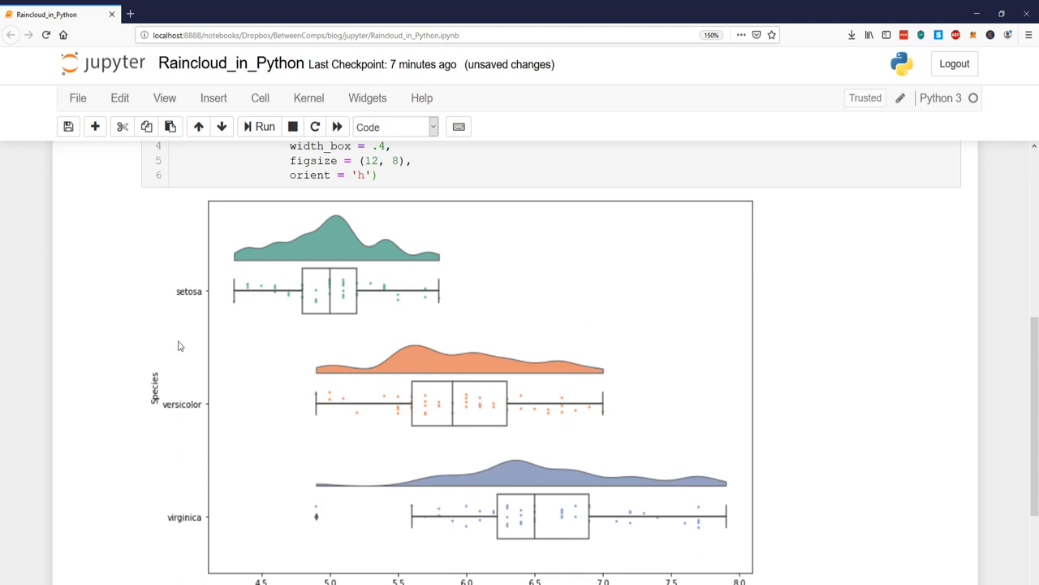
{"action": "mouse_move", "coordinate": [241, 277]}
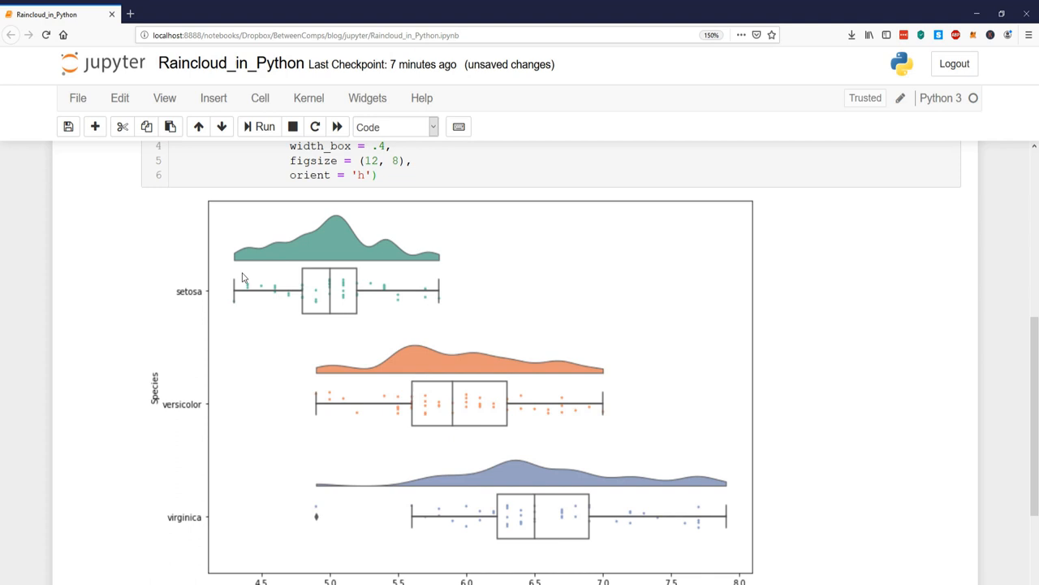
{"action": "mouse_move", "coordinate": [425, 308]}
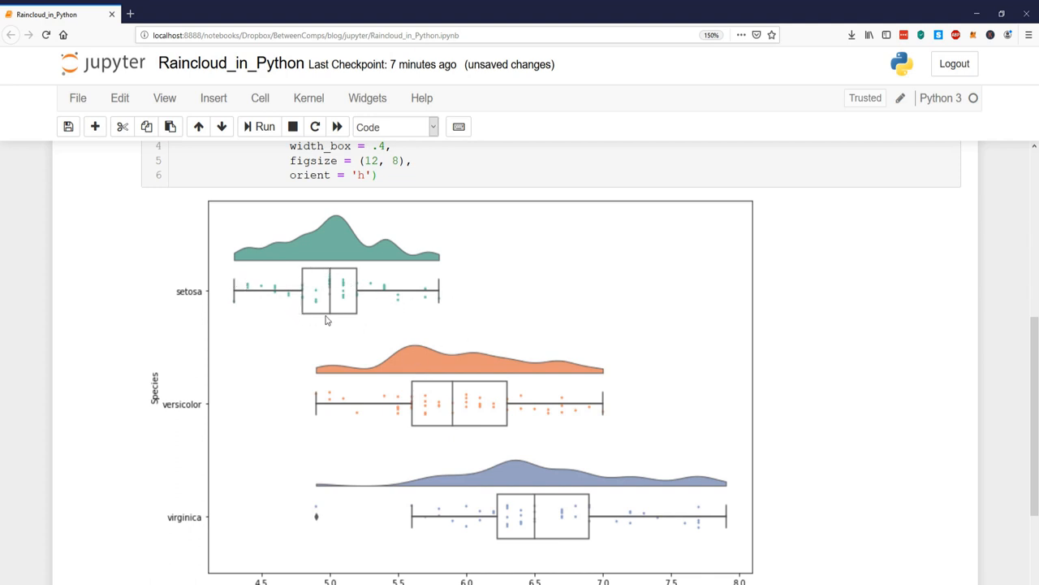
{"action": "mouse_move", "coordinate": [308, 459]}
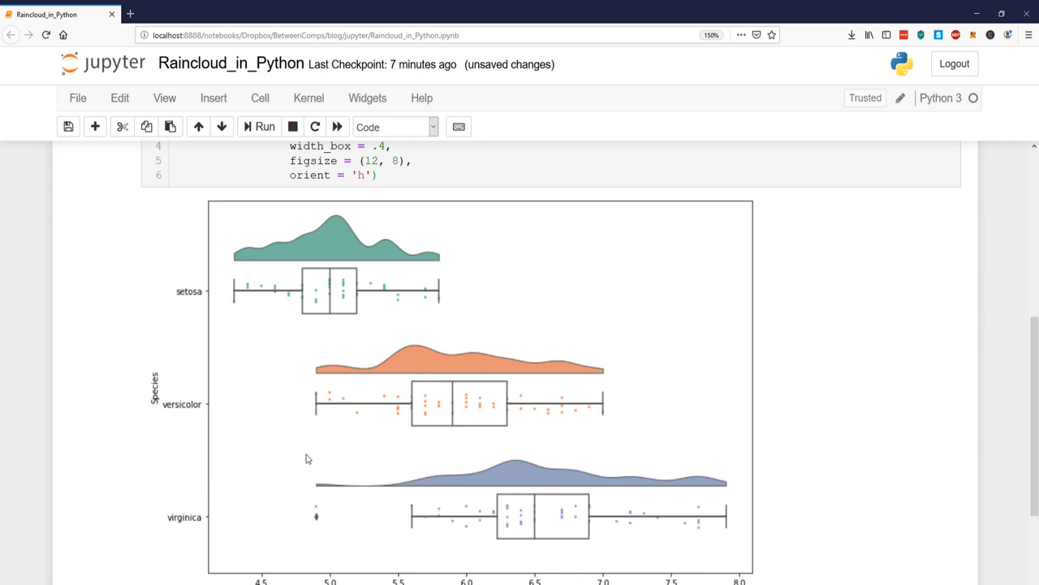
{"action": "scroll", "scroll_direction": "down", "scroll_amount": 3}
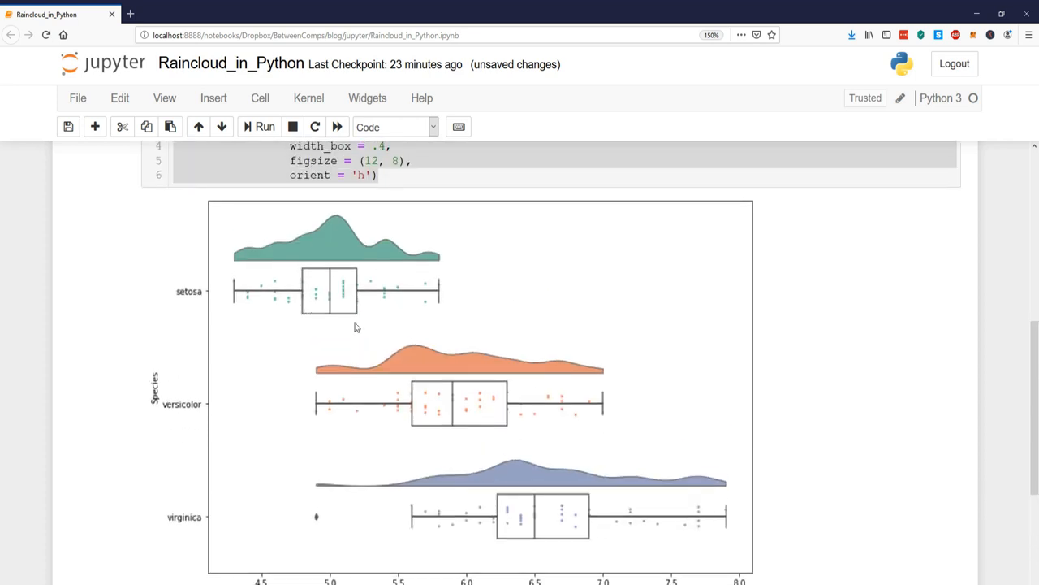
{"action": "scroll", "scroll_direction": "down", "scroll_amount": 3}
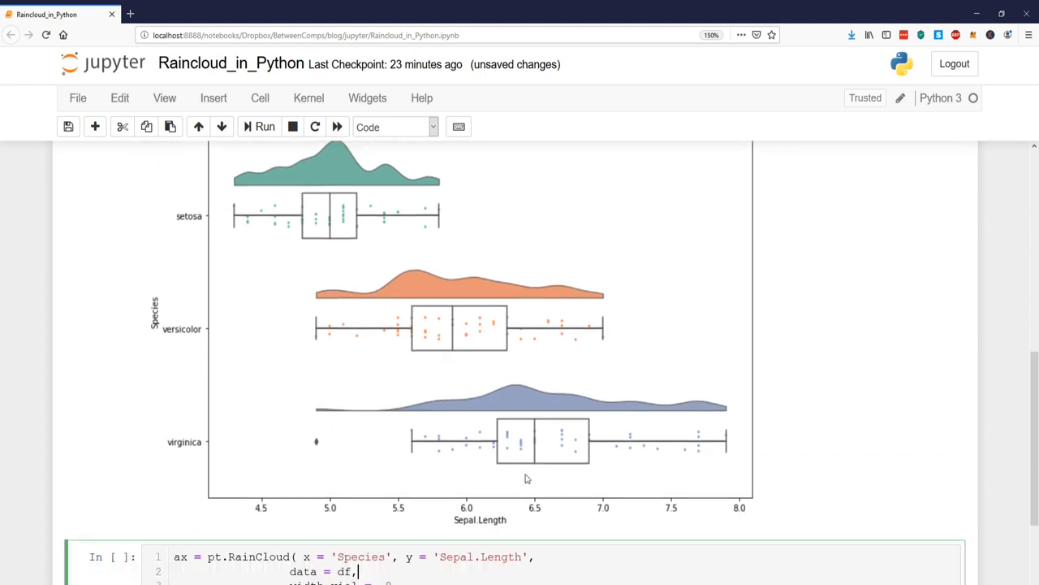
- Type a pointplot = True line below data = df and select True
{"action": "scroll", "scroll_direction": "down", "scroll_amount": 3}
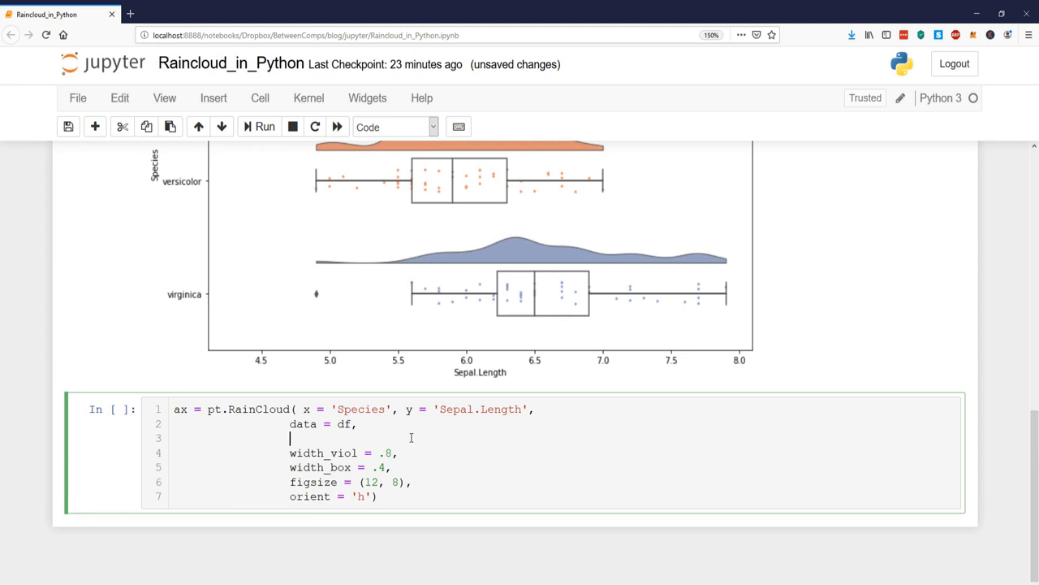
{"action": "type", "text": "pointpo"}
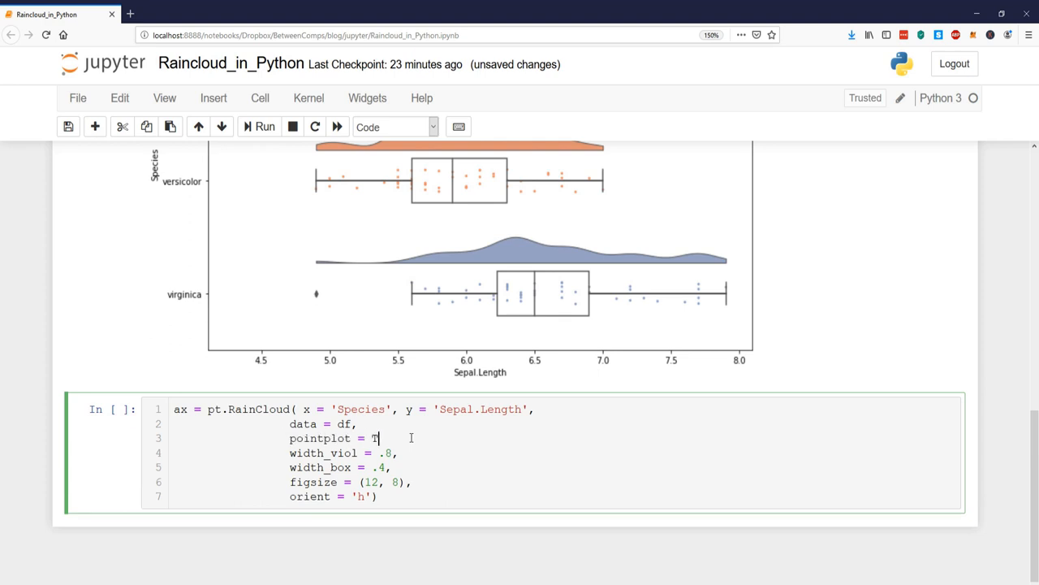
{"action": "type", "text": "rue,"}
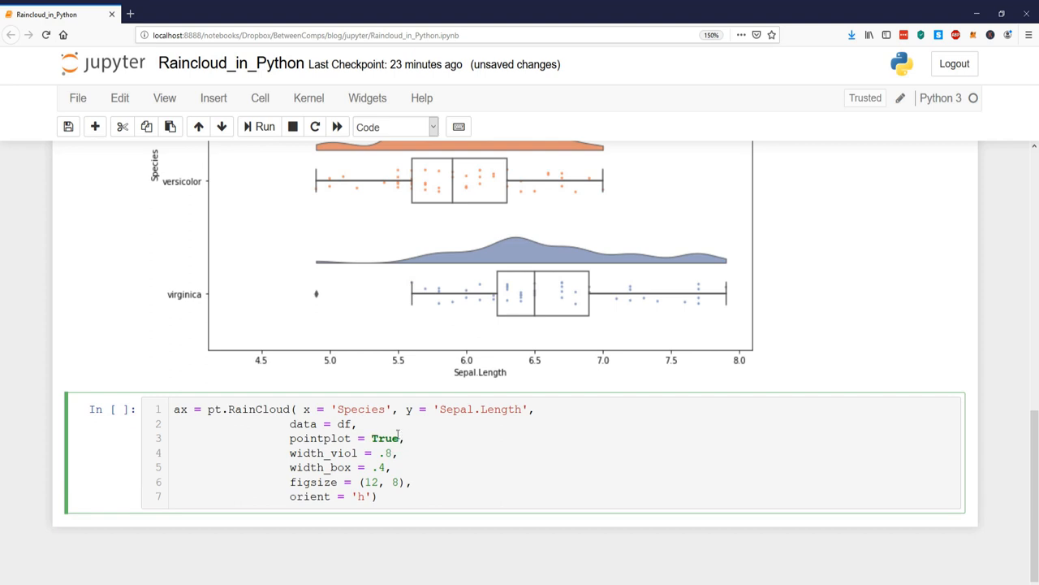
{"action": "double_click", "coordinate": [385, 438]}
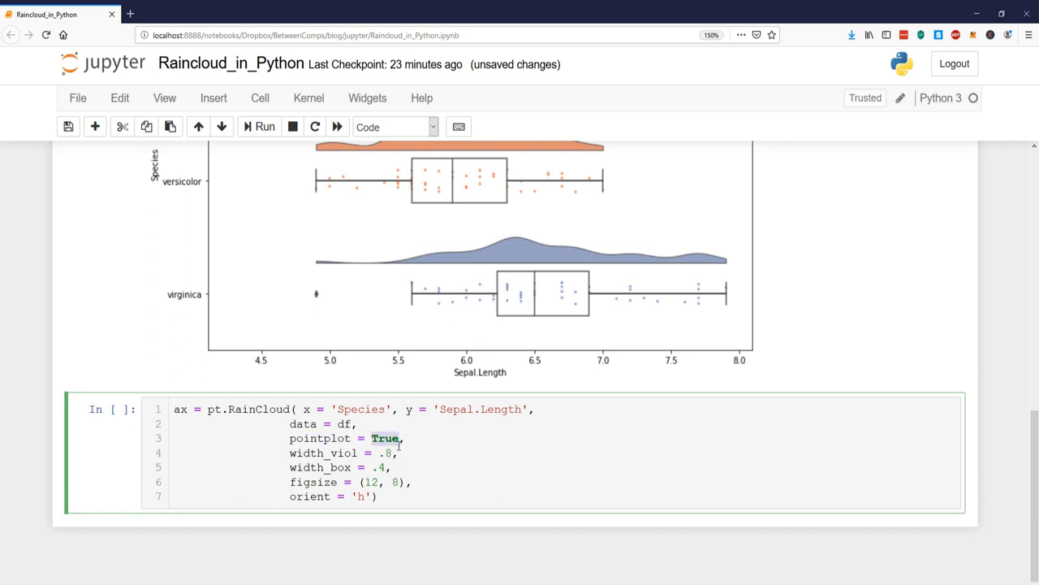
- Scroll down to the raincloud plot showing the red line through species means
{"action": "scroll", "scroll_direction": "down", "scroll_amount": 3}
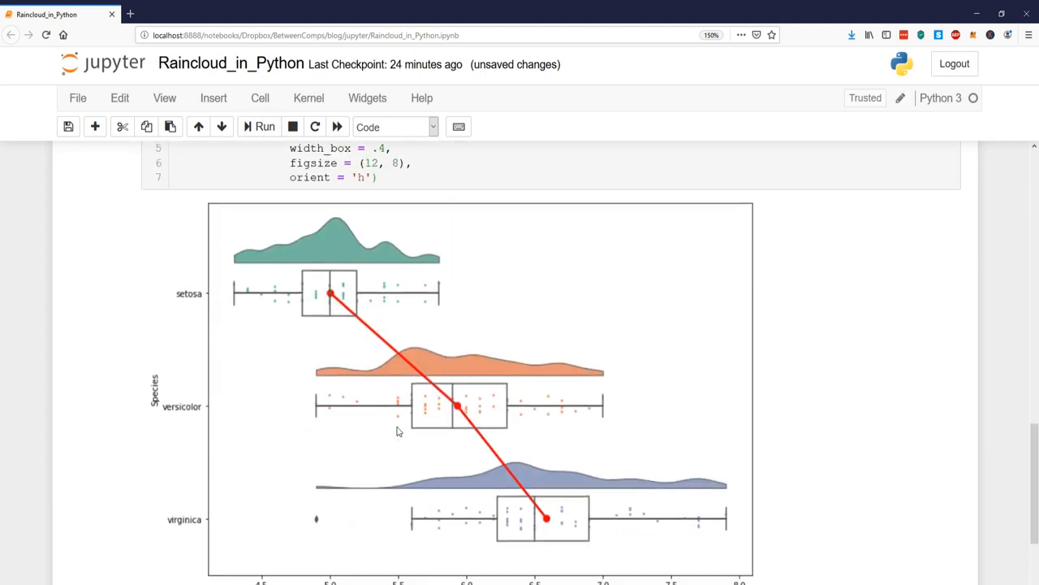
{"action": "scroll", "scroll_direction": "down", "scroll_amount": 3}
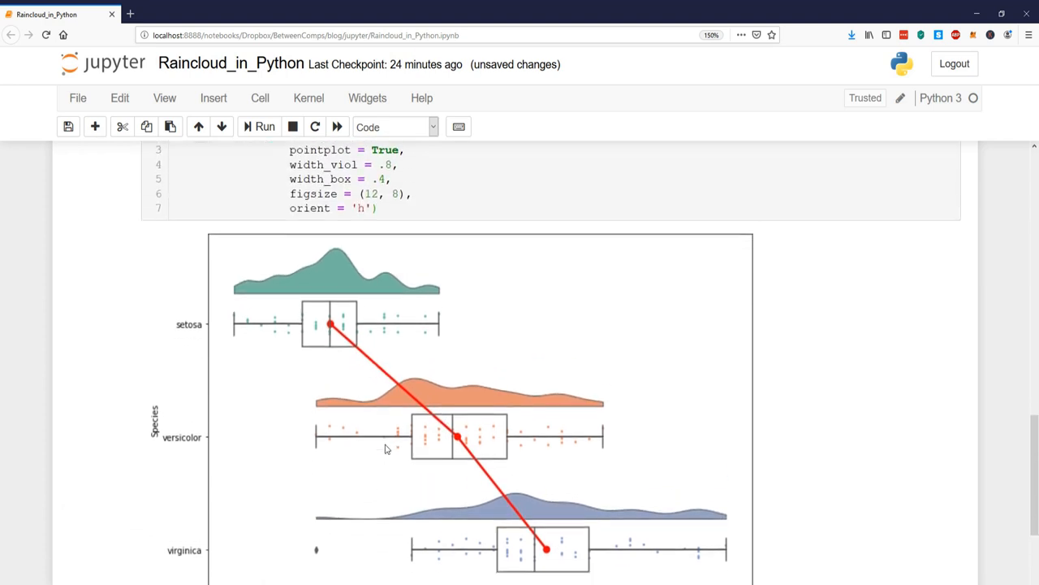
{"action": "scroll", "scroll_direction": "down", "scroll_amount": 3}
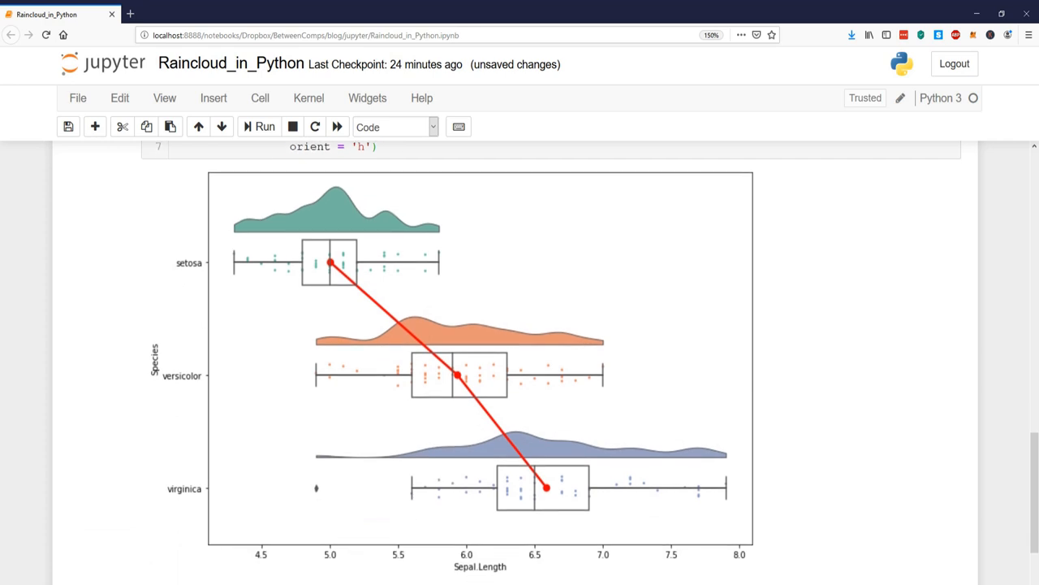